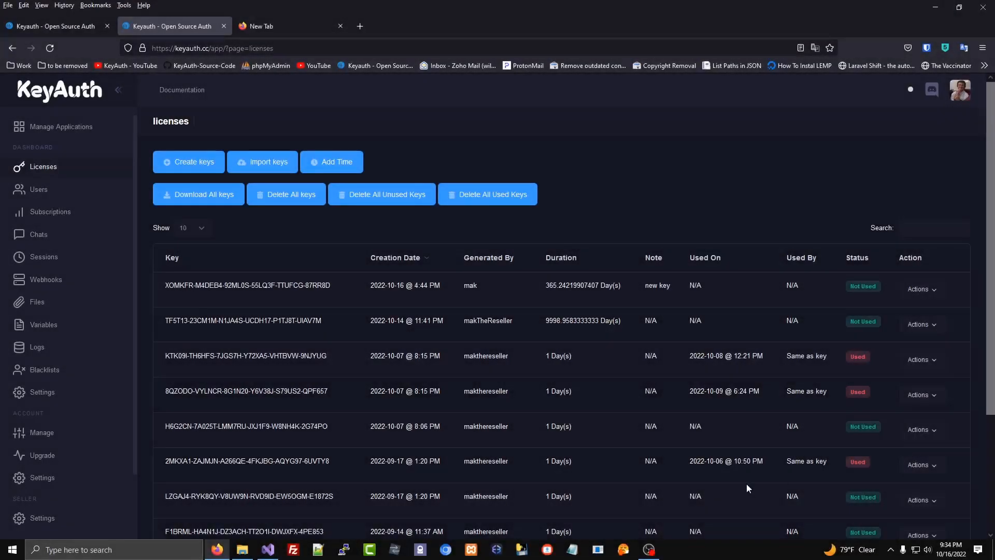
# Switch the KeyAuth dashboard from the licenses list to the Chats page.
pyautogui.click(39, 224)
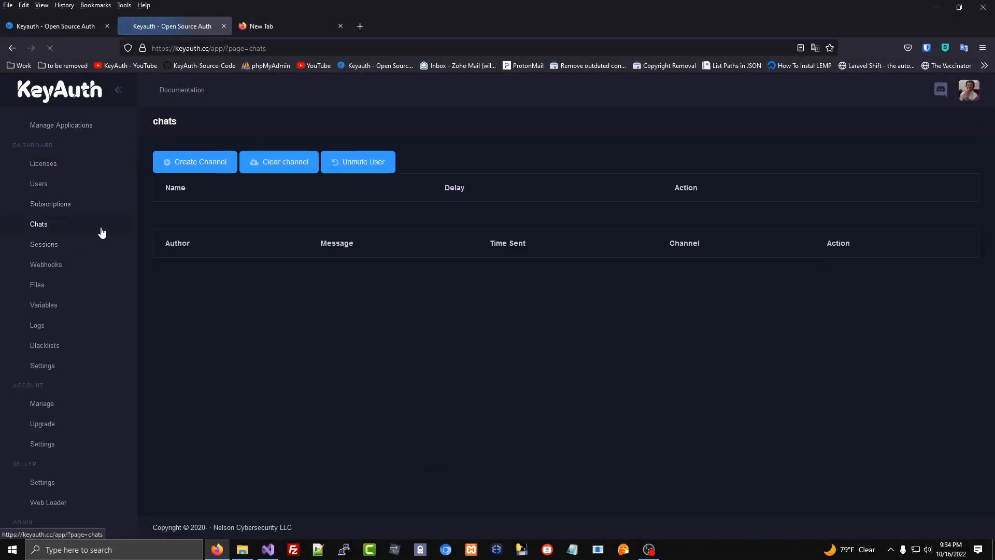
# Create a chat channel named 'test' with a 150-second cooldown.
pyautogui.click(194, 162)
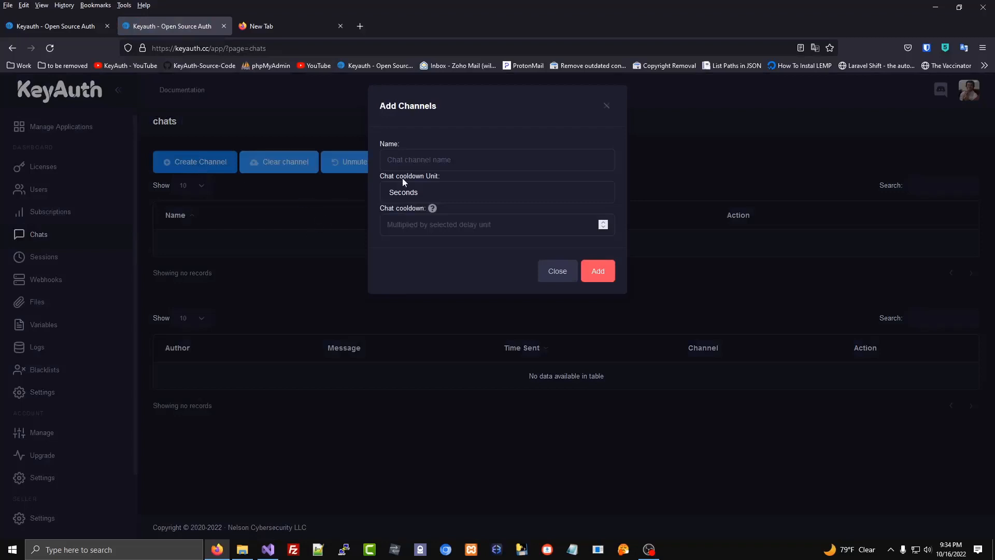
pyautogui.click(598, 270)
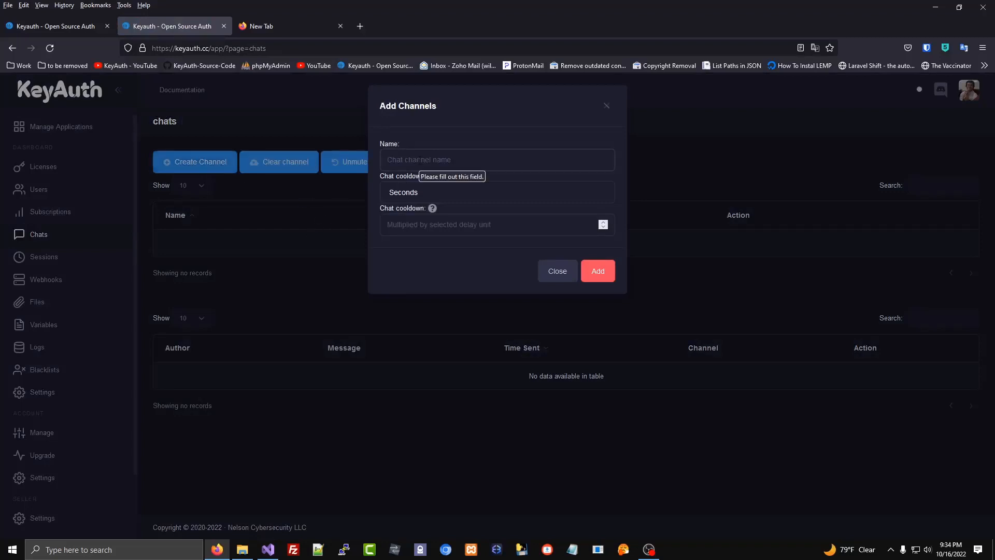
pyautogui.write('test')
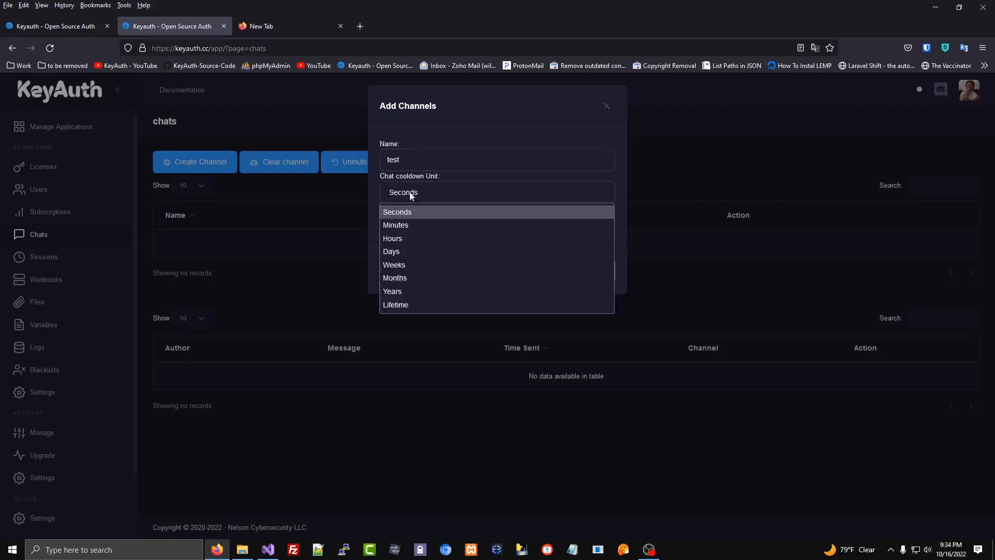
pyautogui.click(397, 211)
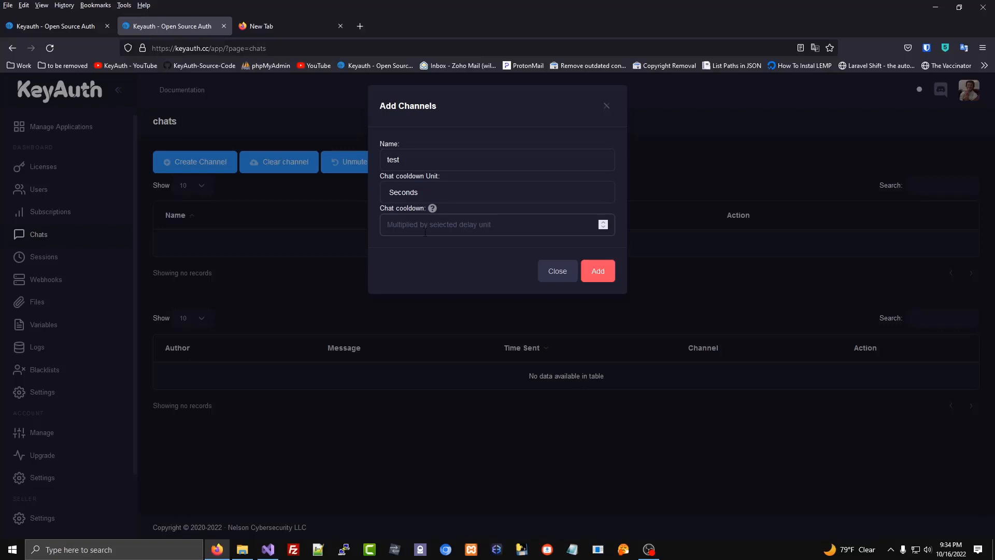
pyautogui.click(464, 224)
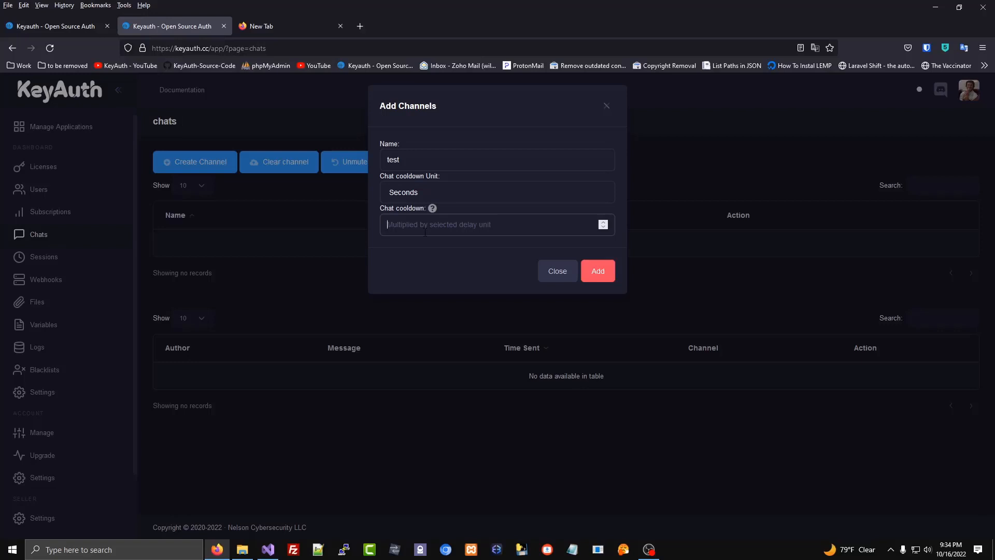
pyautogui.write('1')
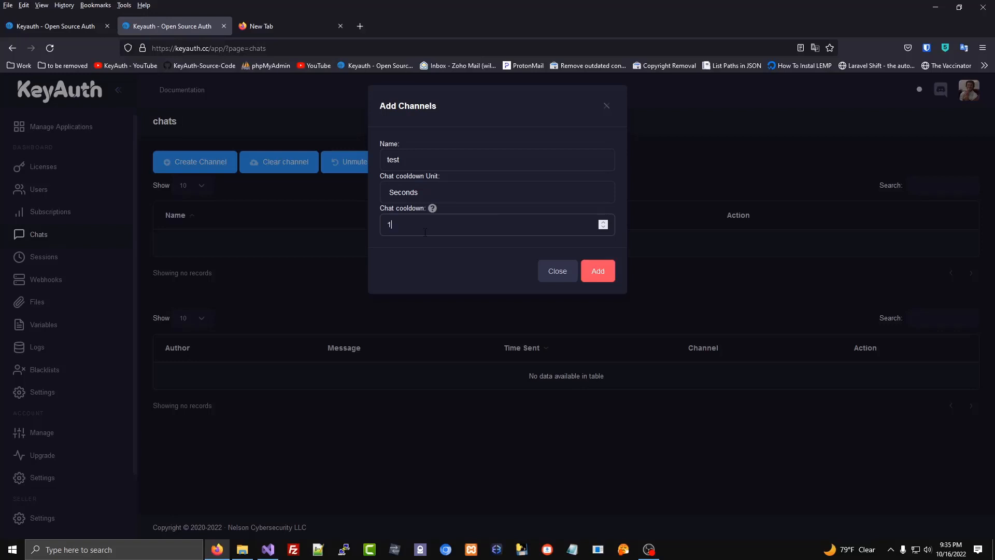
pyautogui.write('5')
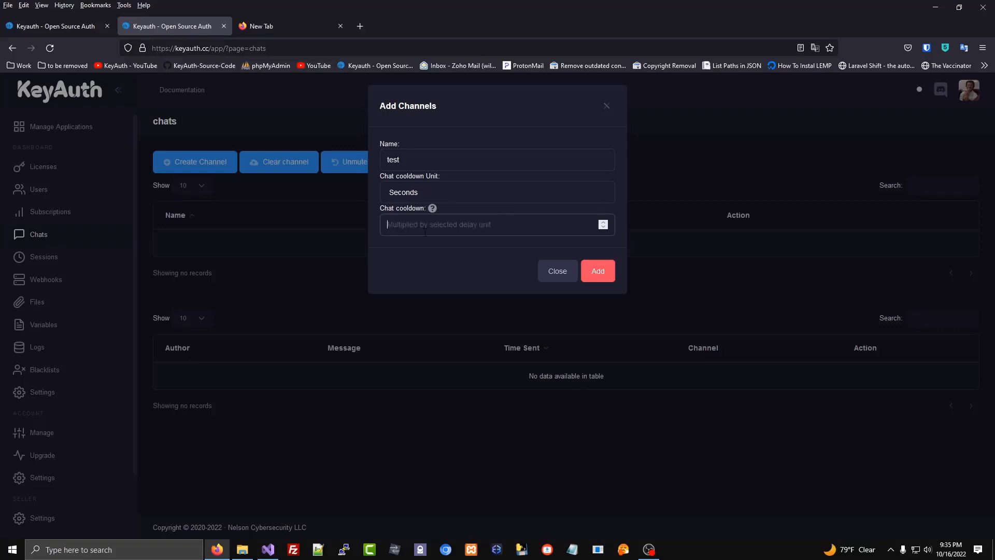
pyautogui.write('0')
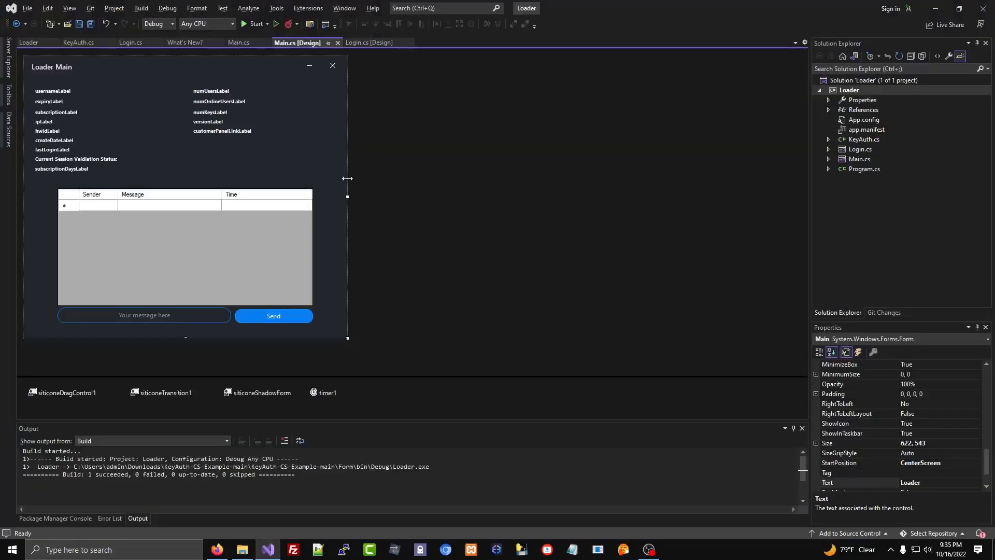
pyautogui.moveTo(201, 168)
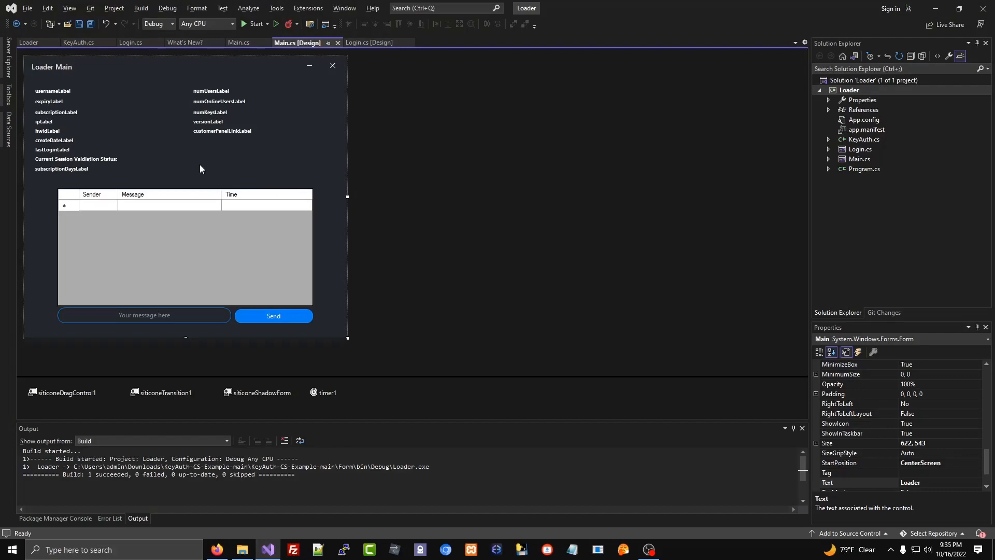
pyautogui.moveTo(137, 169)
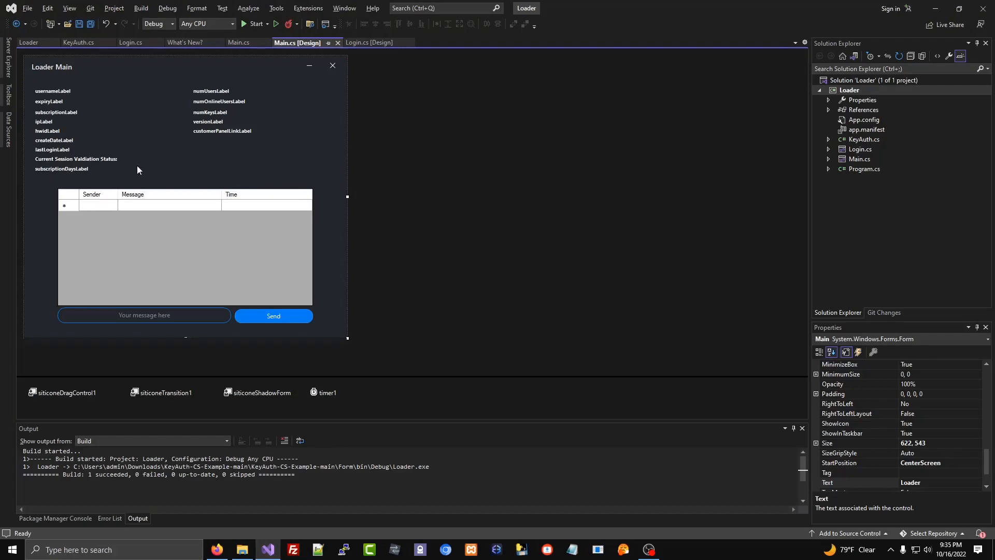
pyautogui.moveTo(188, 189)
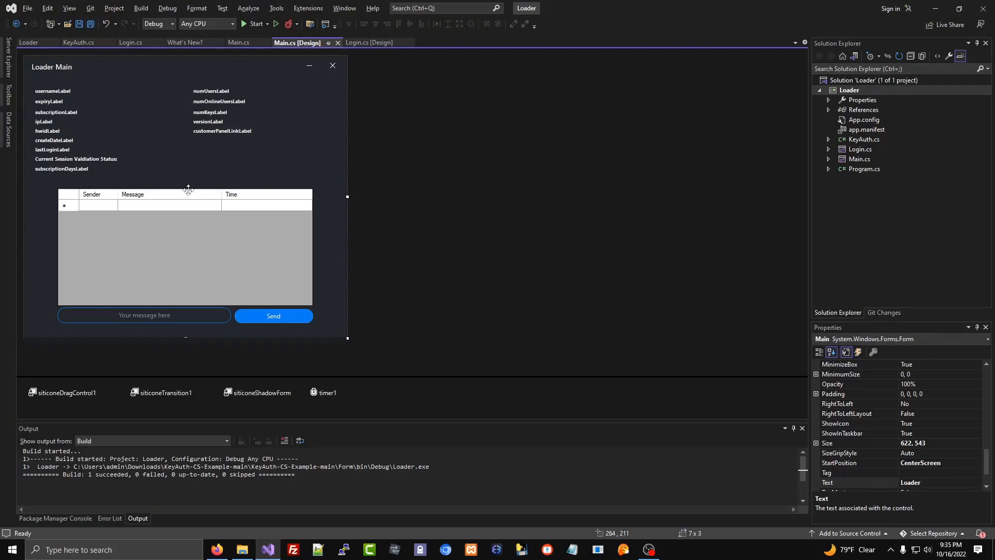
# Set the chatchannel string in the loader's Main.cs to "test".
pyautogui.click(238, 43)
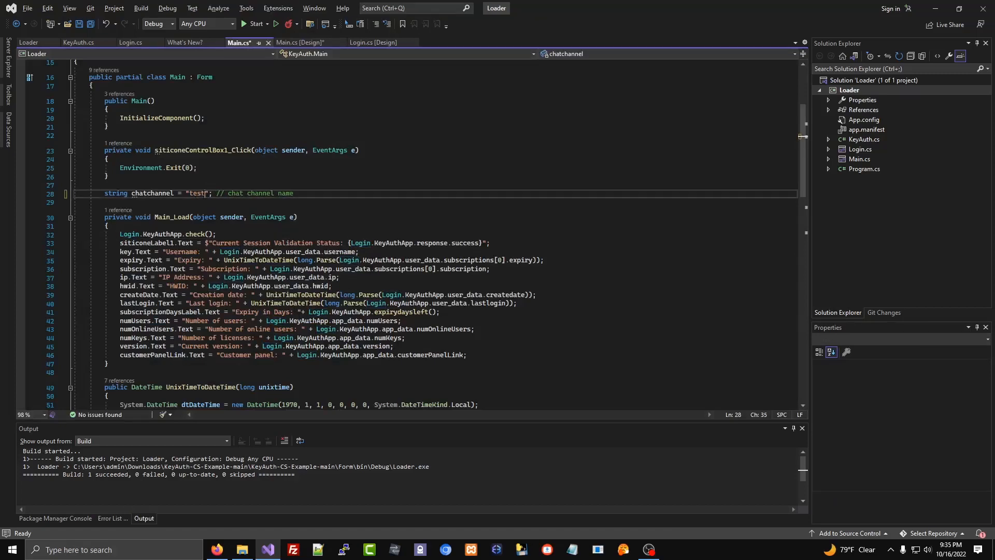
pyautogui.rightClick(849, 89)
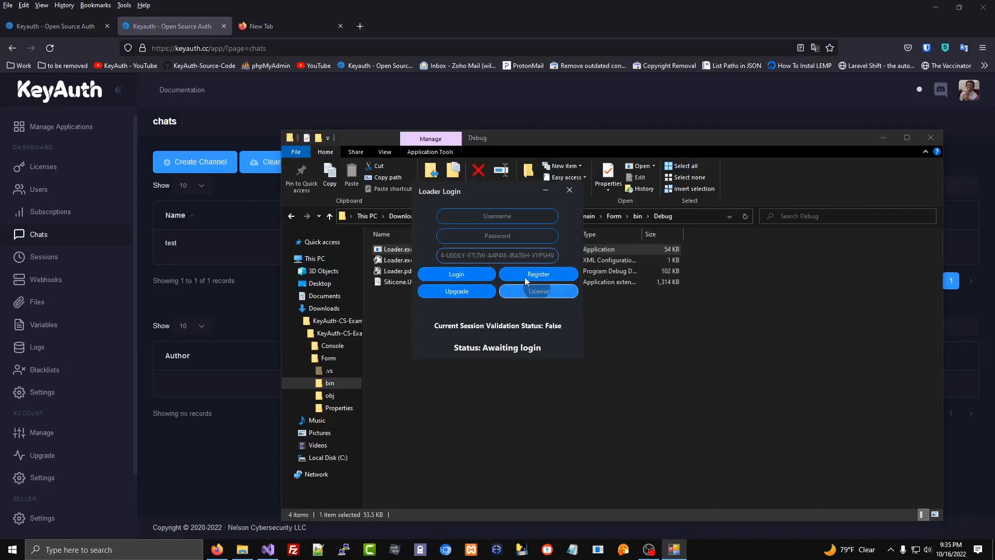
# Log into the loader, send 'Test' to the chat three times, then close it.
pyautogui.click(456, 273)
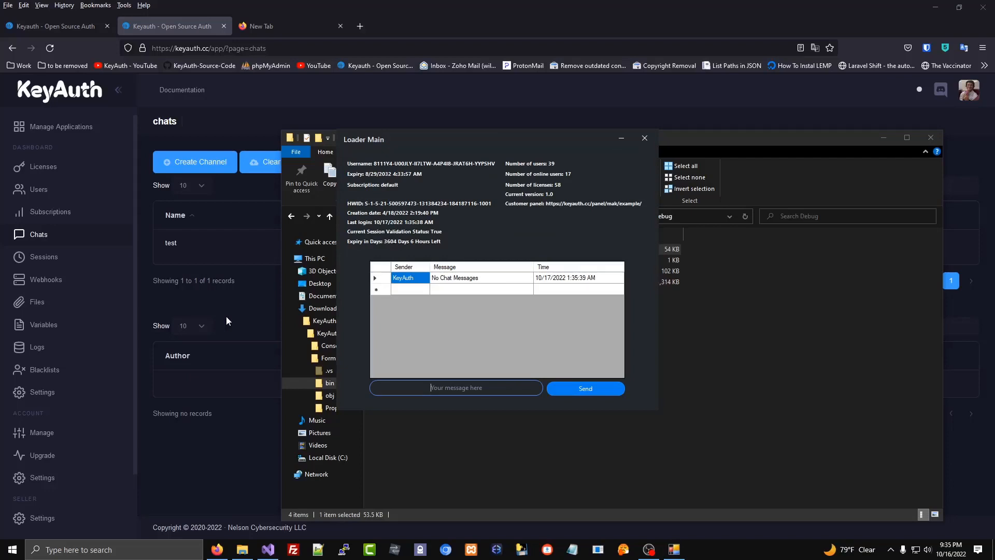
pyautogui.write('Tes')
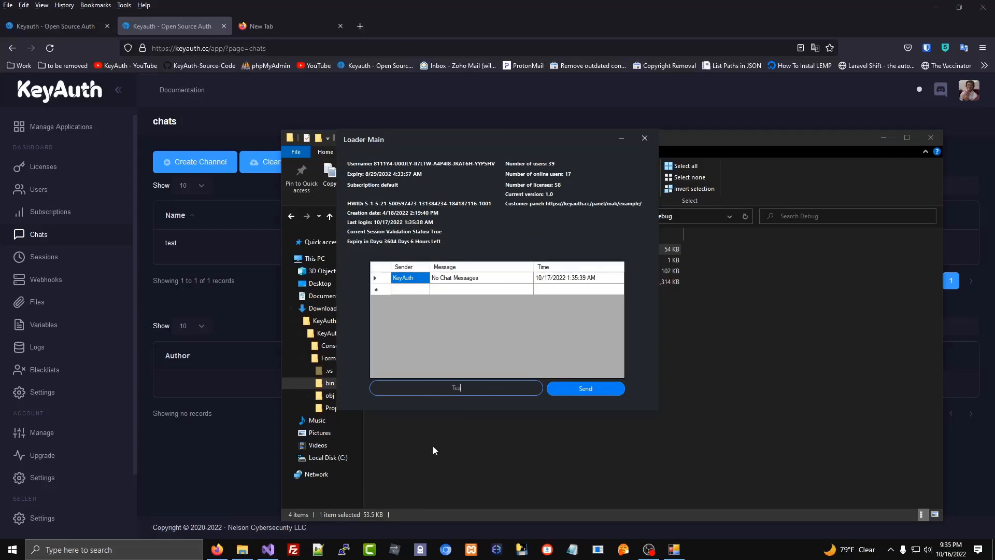
pyautogui.click(585, 388)
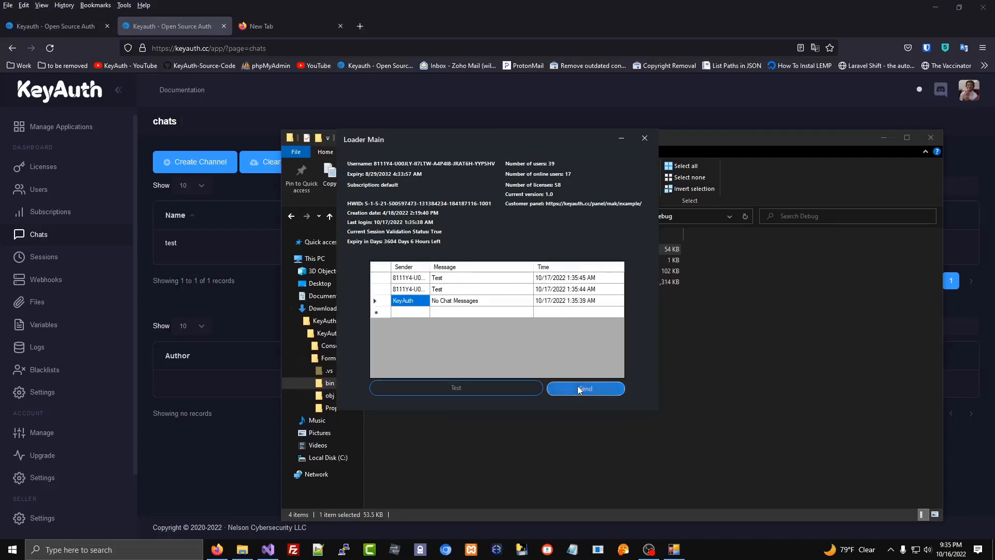
pyautogui.click(585, 388)
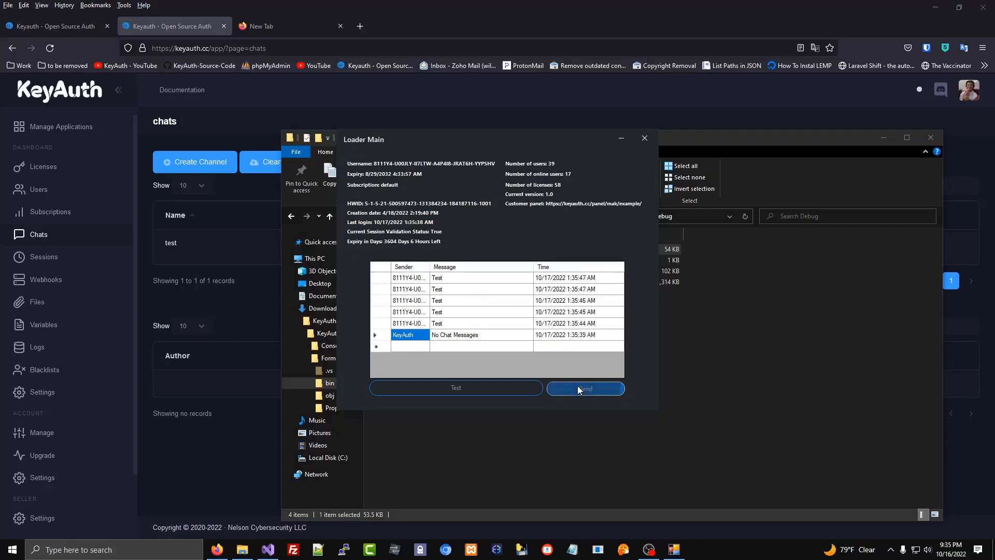
pyautogui.click(585, 388)
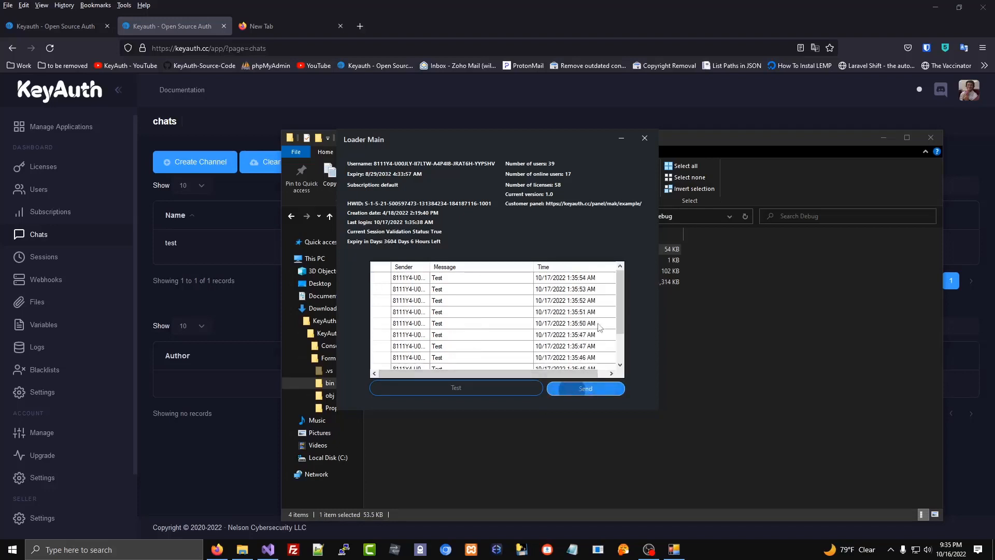
pyautogui.click(644, 138)
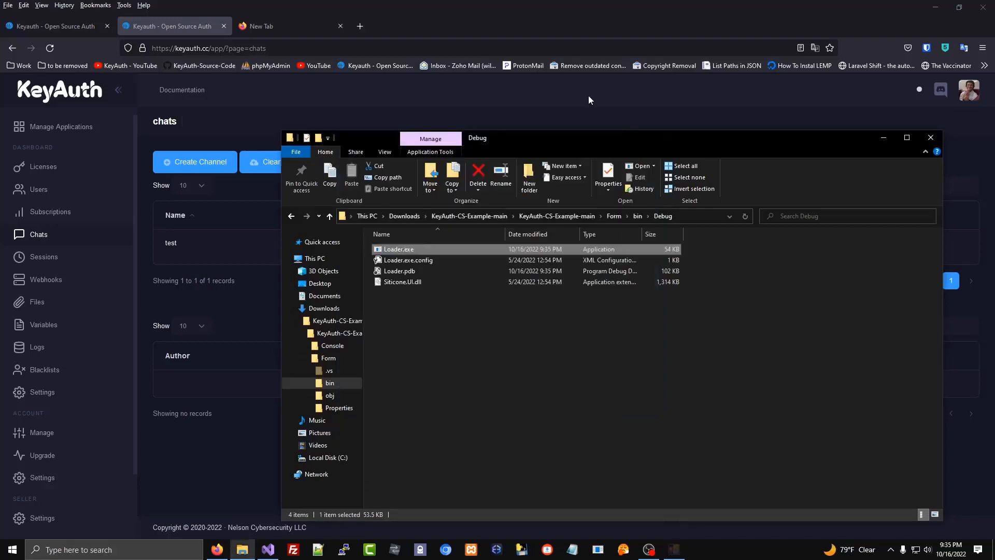
# Mute the author of the first Test message for a duration in days.
pyautogui.click(930, 137)
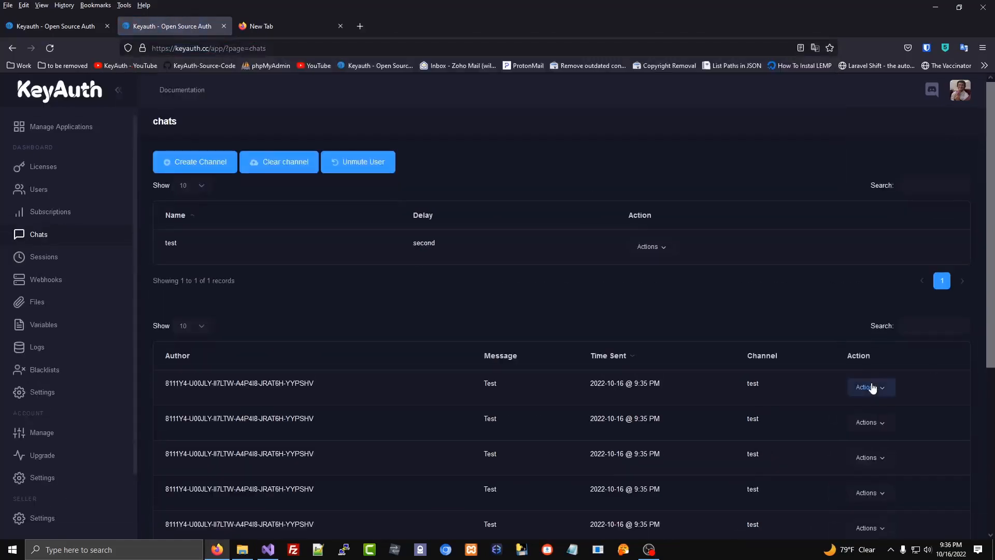
pyautogui.click(869, 387)
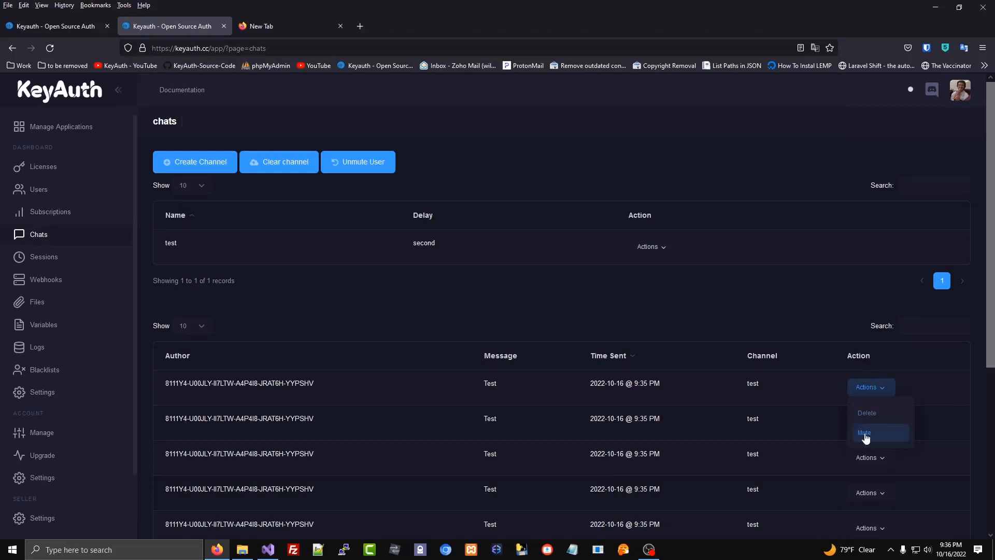
pyautogui.click(864, 432)
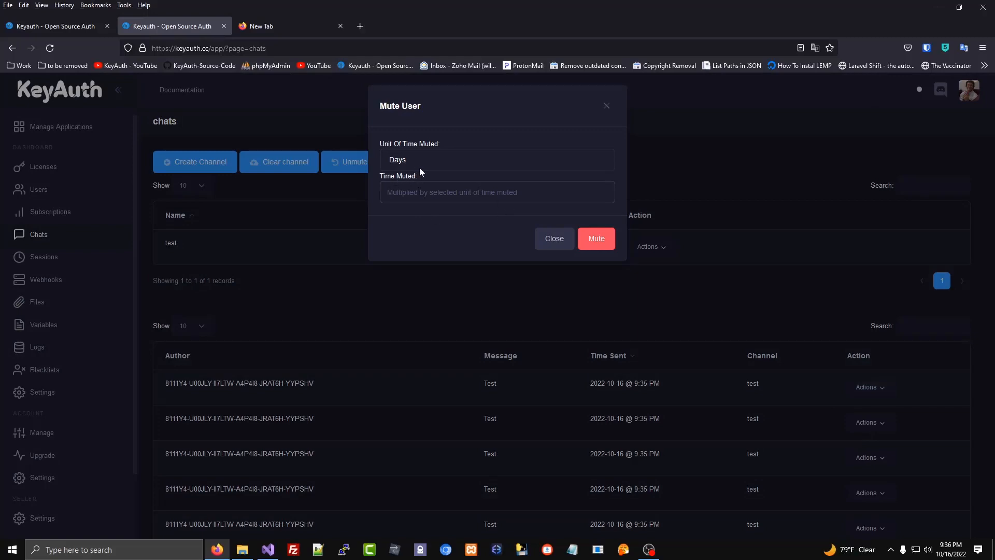
pyautogui.click(497, 192)
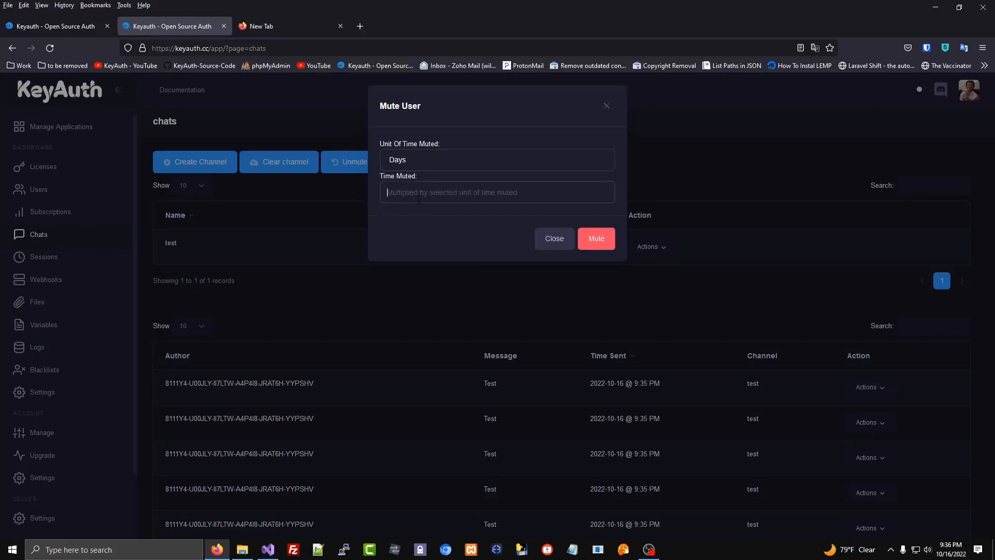
pyautogui.click(596, 238)
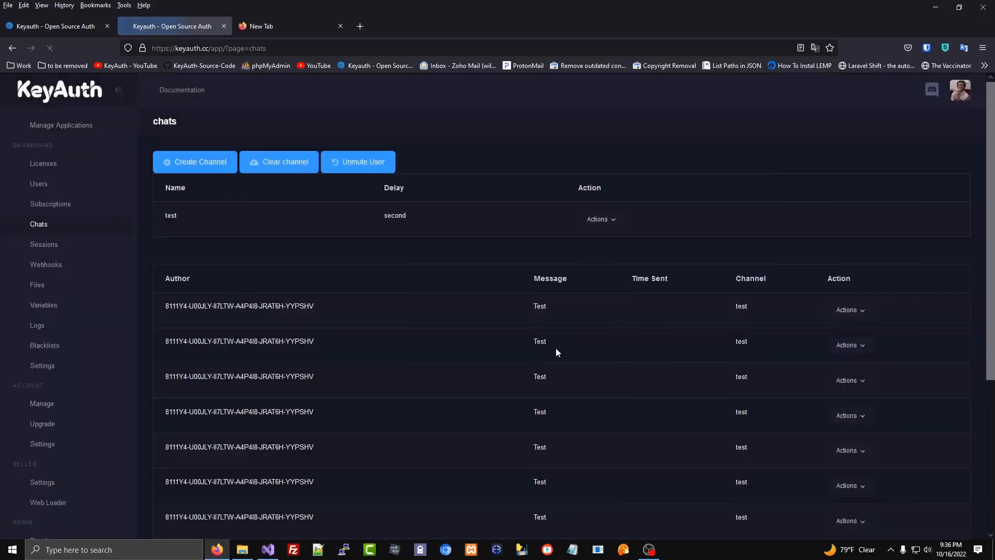
# Clear all messages from channel 'test' and open the KeyAuth Public Trello board.
pyautogui.click(278, 162)
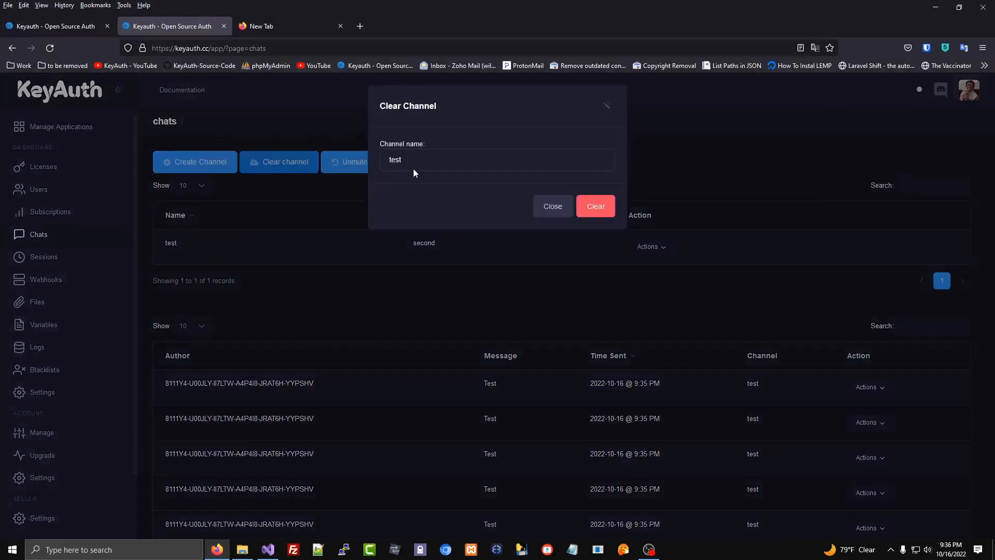
pyautogui.click(595, 205)
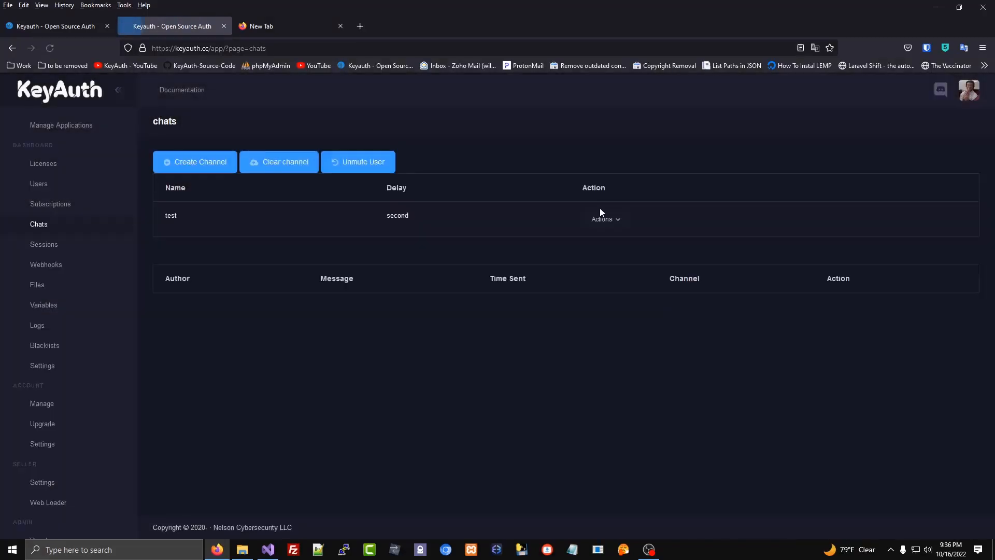
pyautogui.click(278, 162)
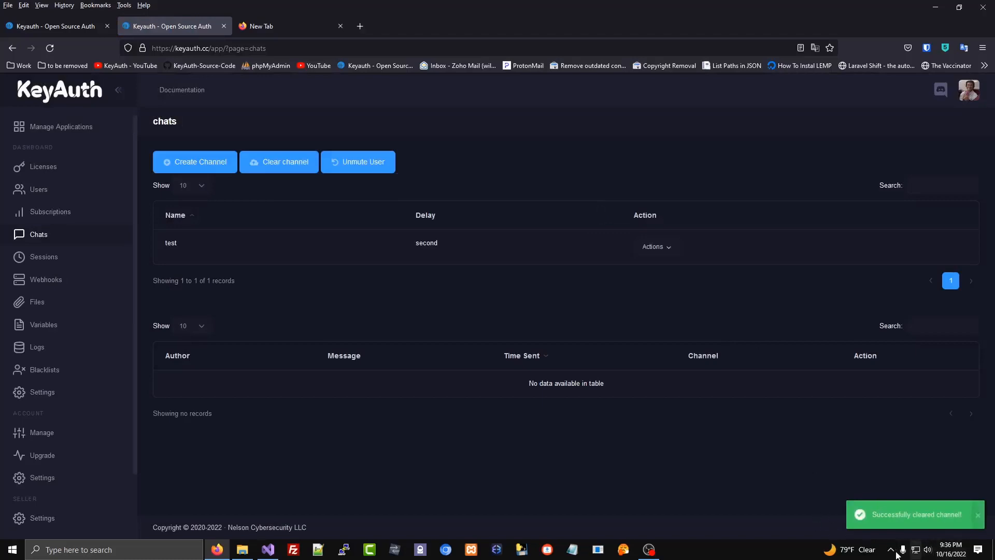
pyautogui.click(291, 25)
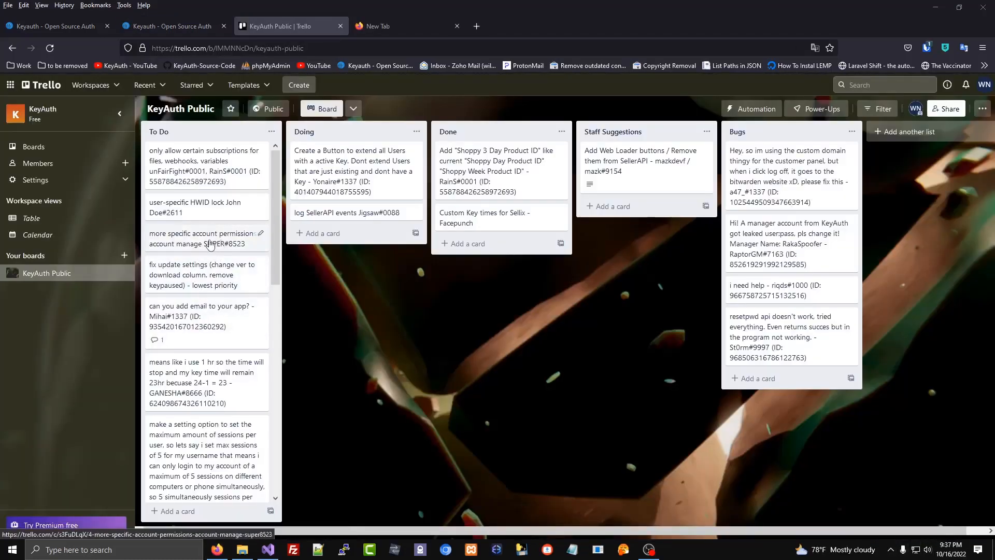